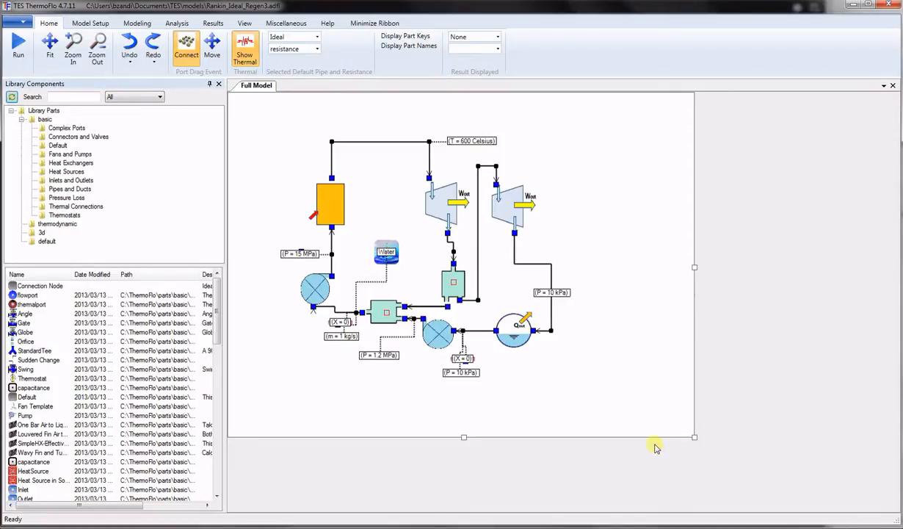
Expand the thermodynamic folder to list its boiler, turbine, pump and condenser parts
{"action": "left_click", "coordinate": [58, 224]}
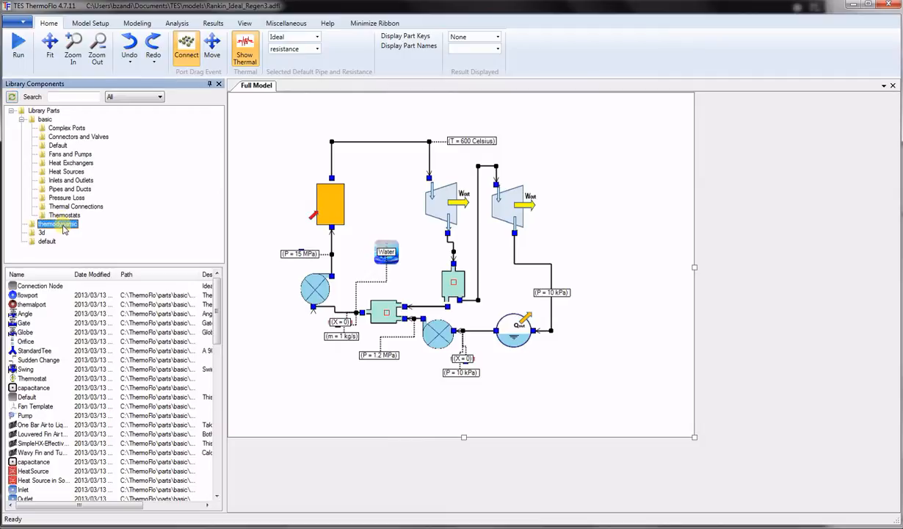
{"action": "left_click", "coordinate": [57, 223]}
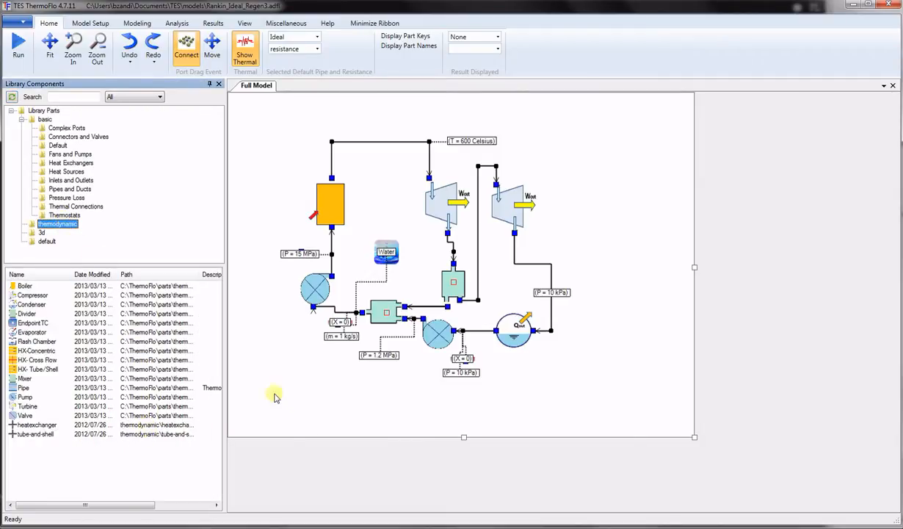
{"action": "mouse_move", "coordinate": [255, 320]}
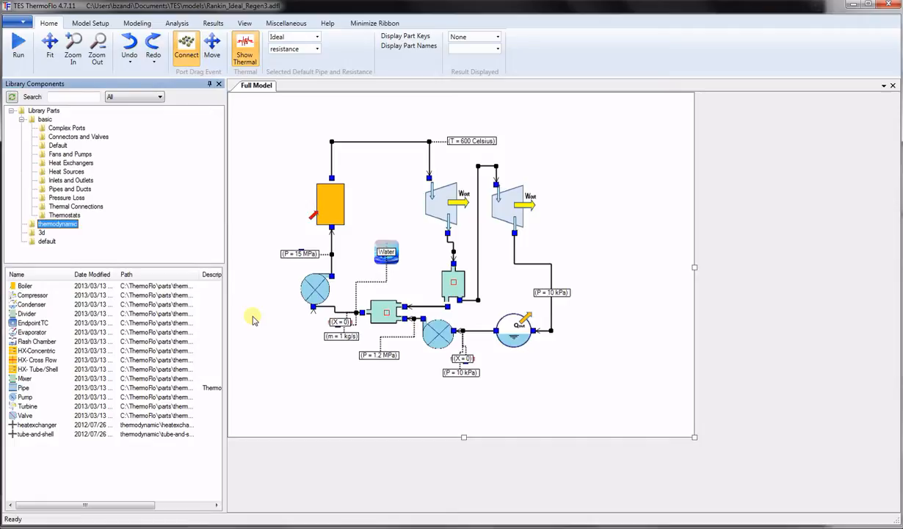
{"action": "mouse_move", "coordinate": [288, 341]}
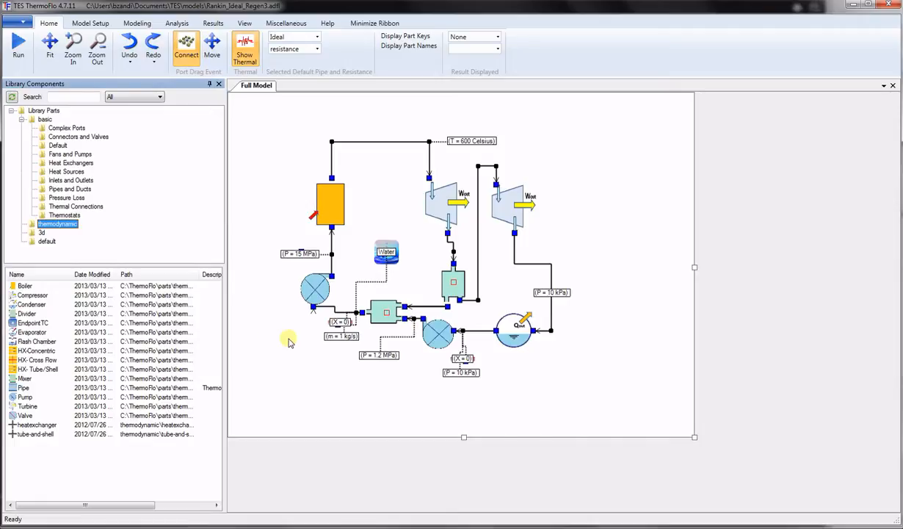
{"action": "mouse_move", "coordinate": [408, 56]}
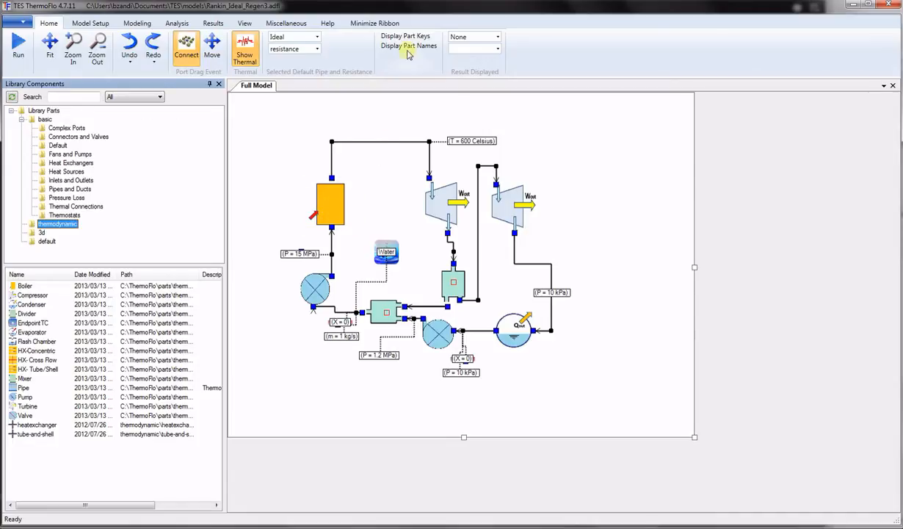
Turn on Display Part Names so boiler, pump, divider and condenser are labelled
{"action": "left_click", "coordinate": [409, 46]}
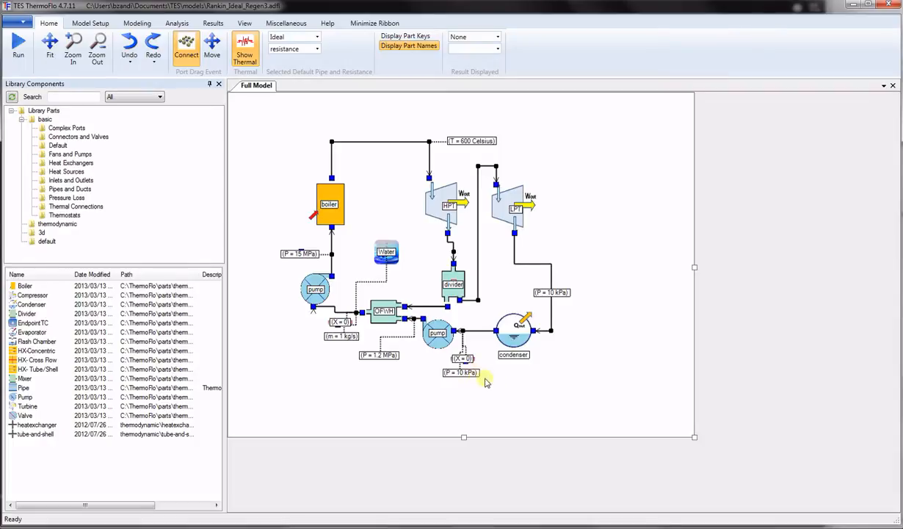
{"action": "mouse_move", "coordinate": [494, 385]}
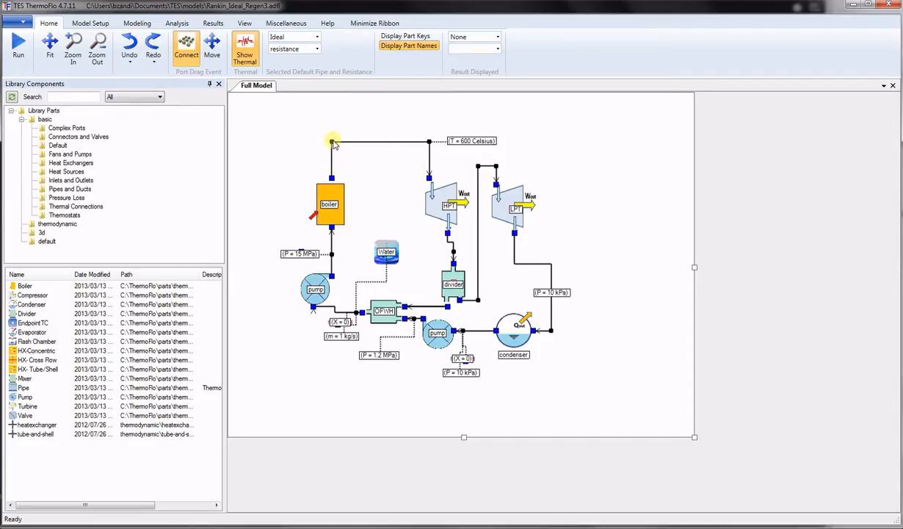
{"action": "mouse_move", "coordinate": [367, 164]}
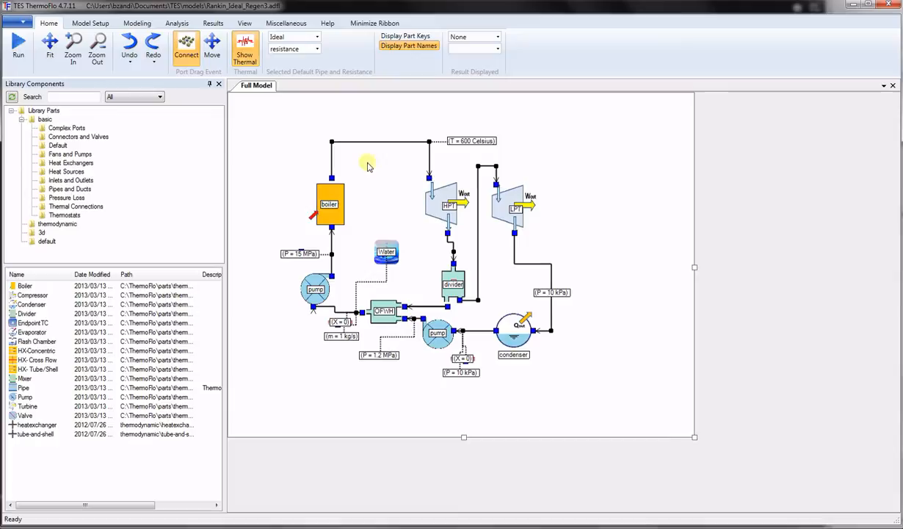
{"action": "mouse_move", "coordinate": [344, 131]}
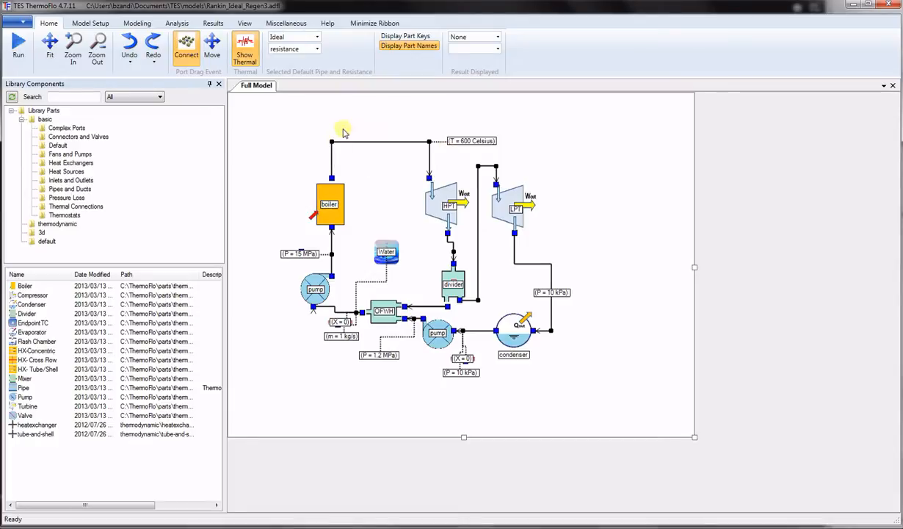
{"action": "mouse_move", "coordinate": [450, 171]}
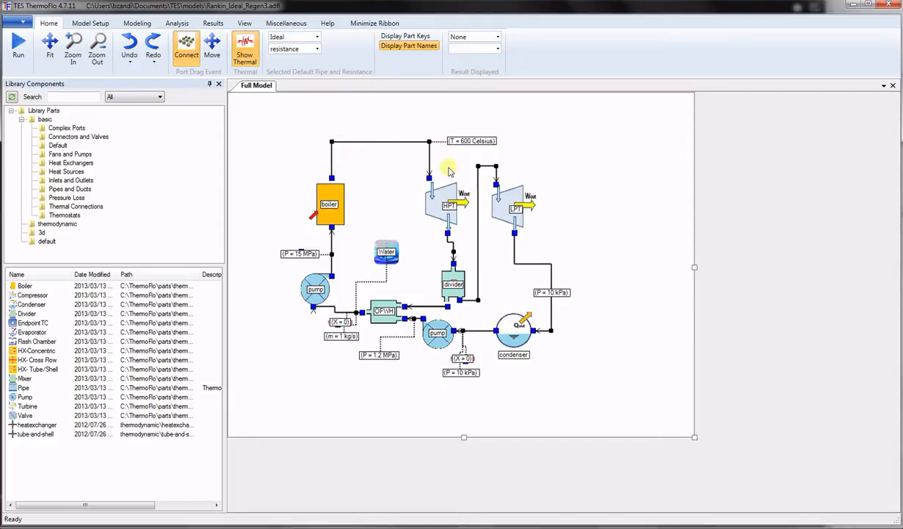
{"action": "mouse_move", "coordinate": [496, 309]}
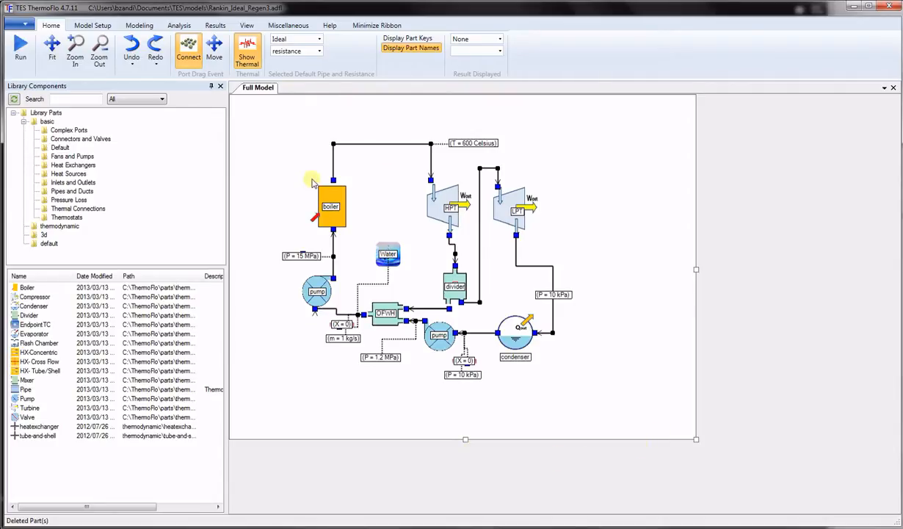
{"action": "left_click_drag", "start_coordinate": [33, 324], "coordinate": [279, 389]}
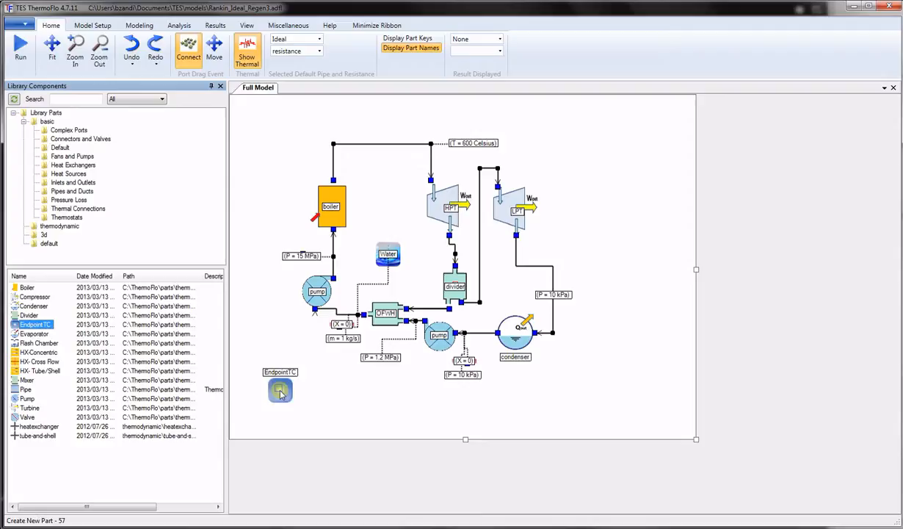
{"action": "double_click", "coordinate": [279, 389]}
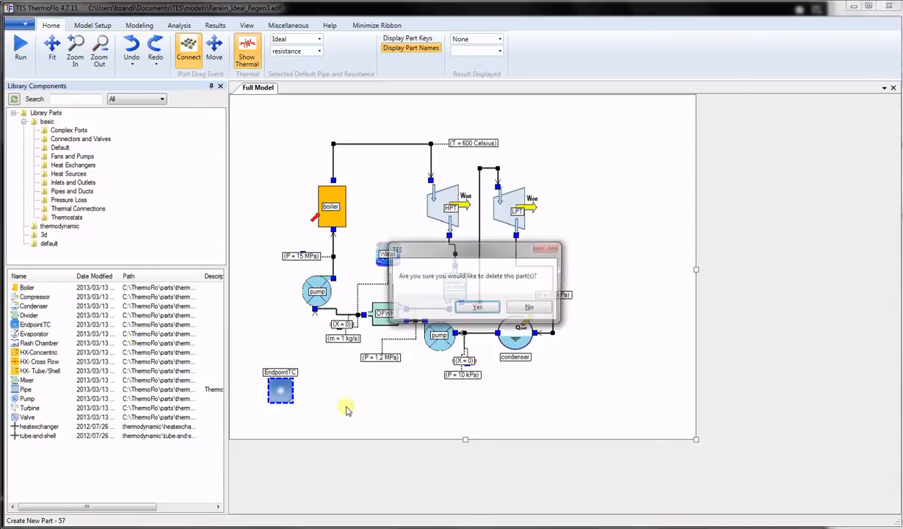
{"action": "left_click", "coordinate": [478, 307]}
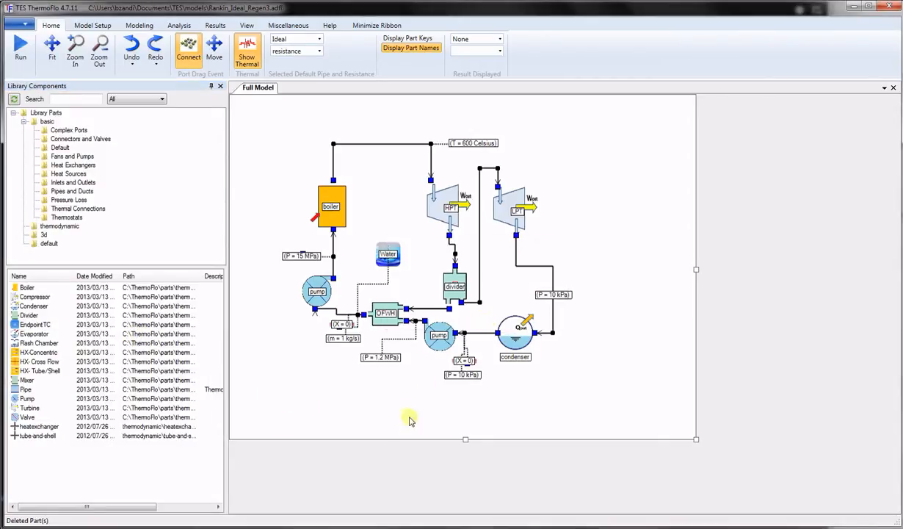
{"action": "mouse_move", "coordinate": [409, 420]}
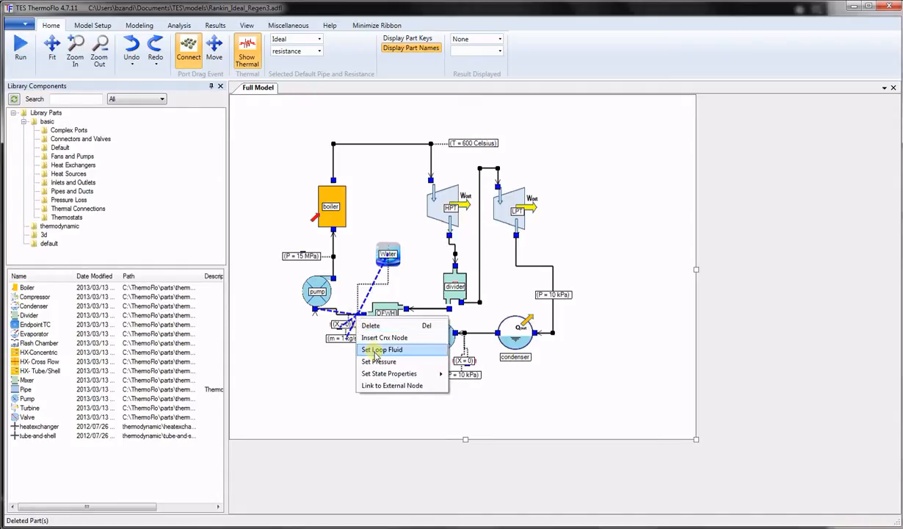
{"action": "left_click", "coordinate": [382, 349]}
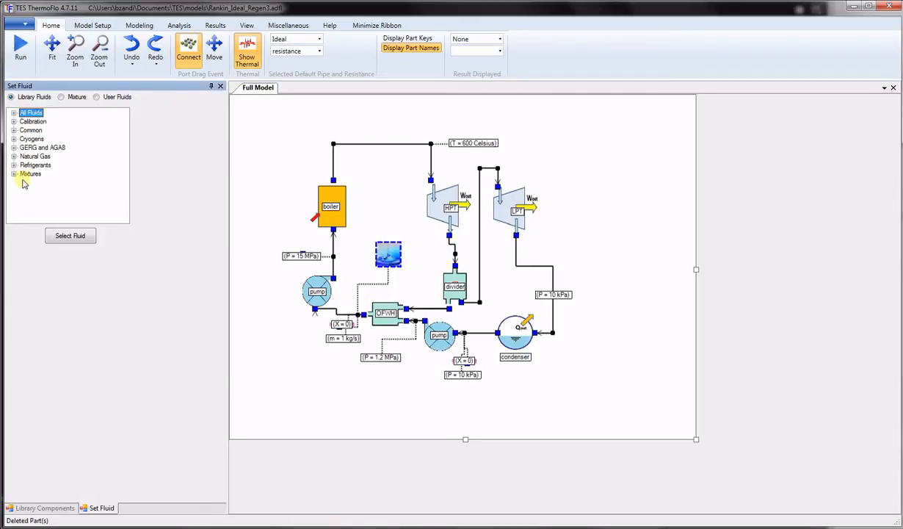
{"action": "left_click", "coordinate": [45, 508]}
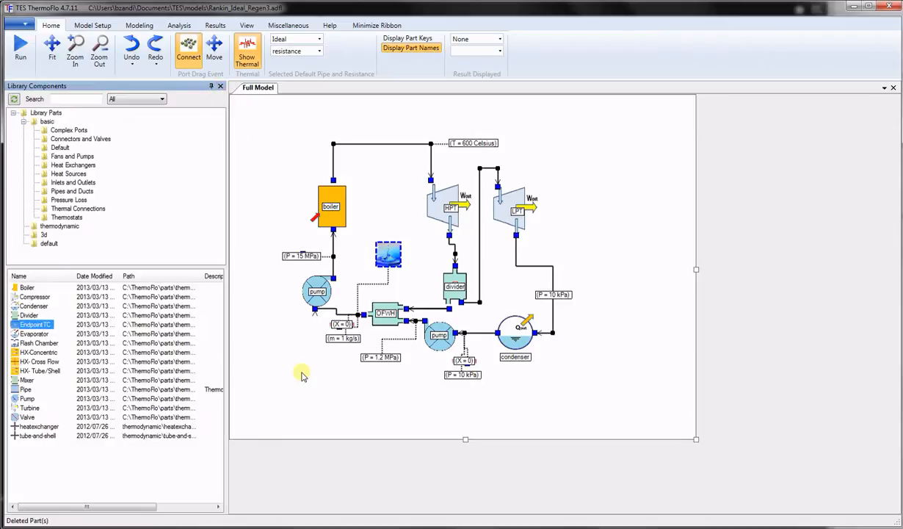
{"action": "right_click", "coordinate": [482, 302]}
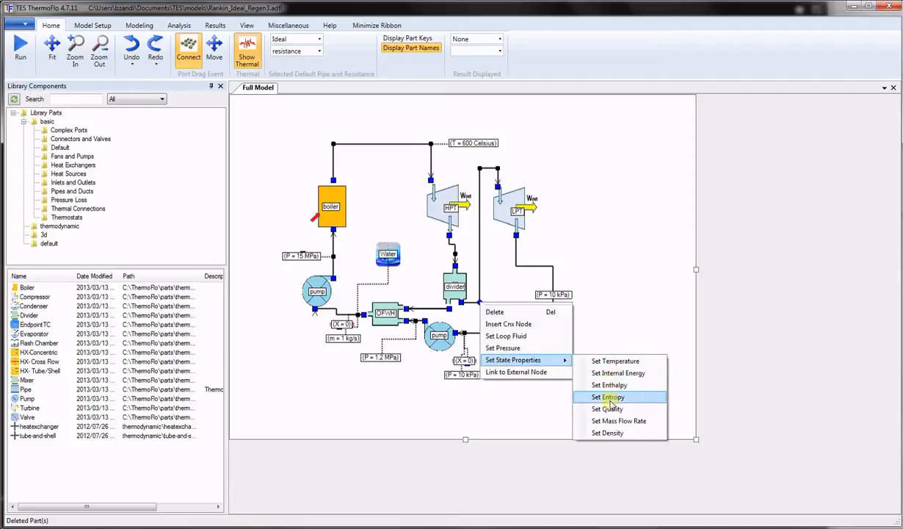
{"action": "mouse_move", "coordinate": [608, 408]}
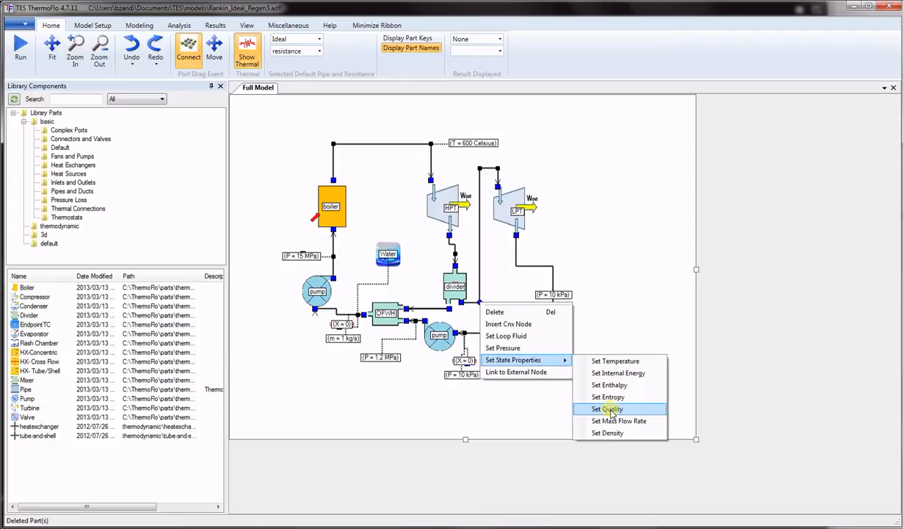
{"action": "mouse_move", "coordinate": [620, 420]}
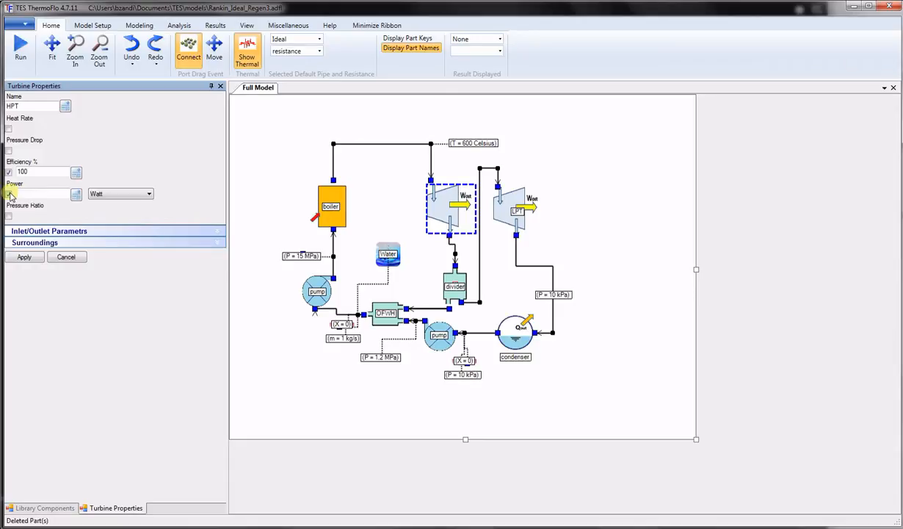
Explore the turbine power entry: its expression calculator and alternative power units
{"action": "left_click", "coordinate": [36, 194]}
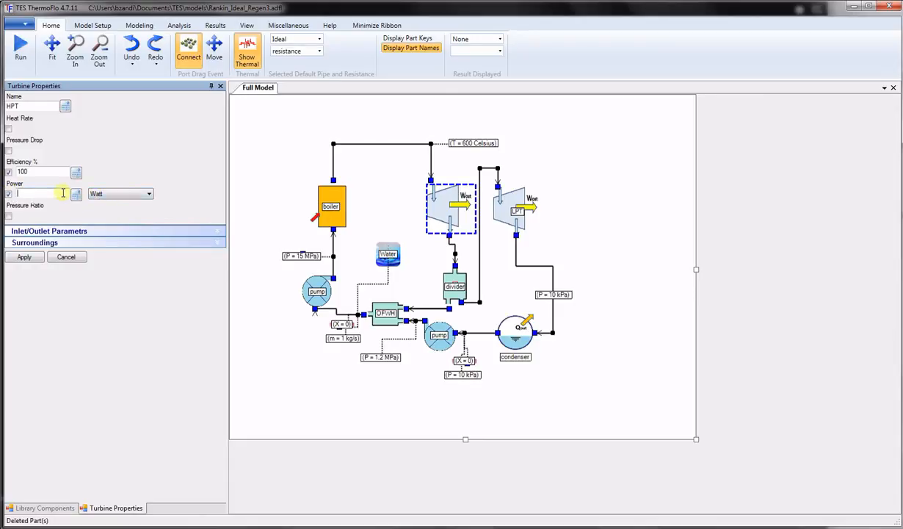
{"action": "left_click", "coordinate": [77, 194]}
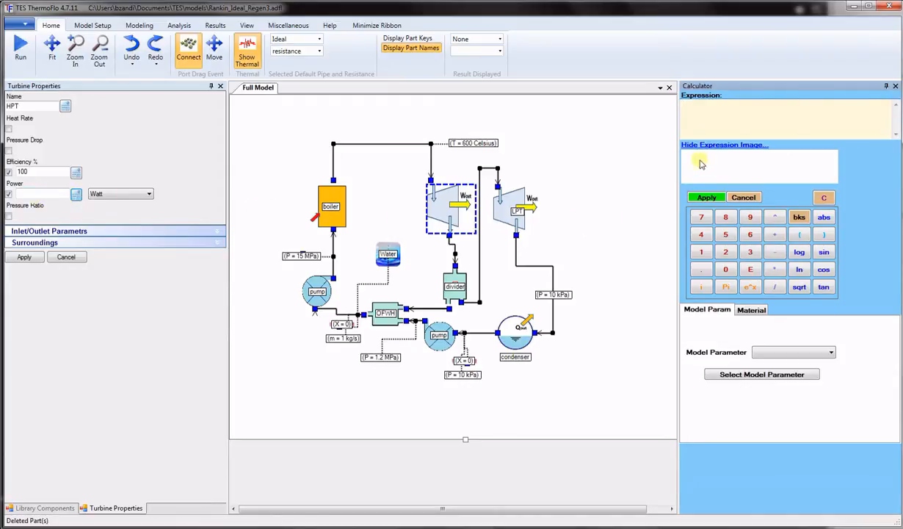
{"action": "mouse_move", "coordinate": [896, 85]}
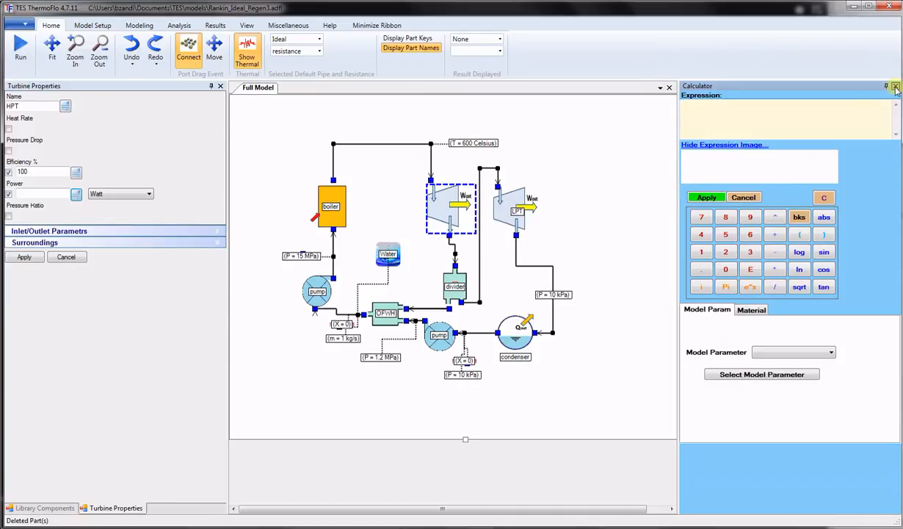
{"action": "left_click", "coordinate": [896, 86]}
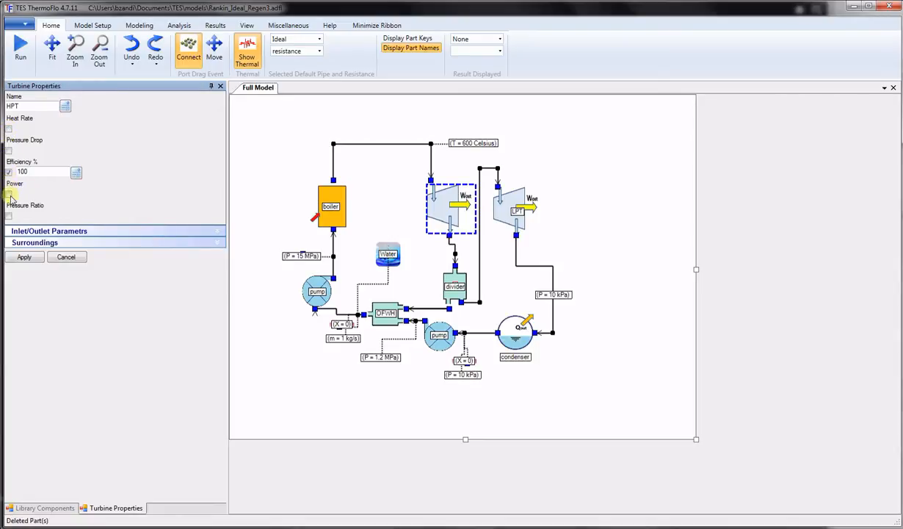
{"action": "left_click", "coordinate": [9, 193]}
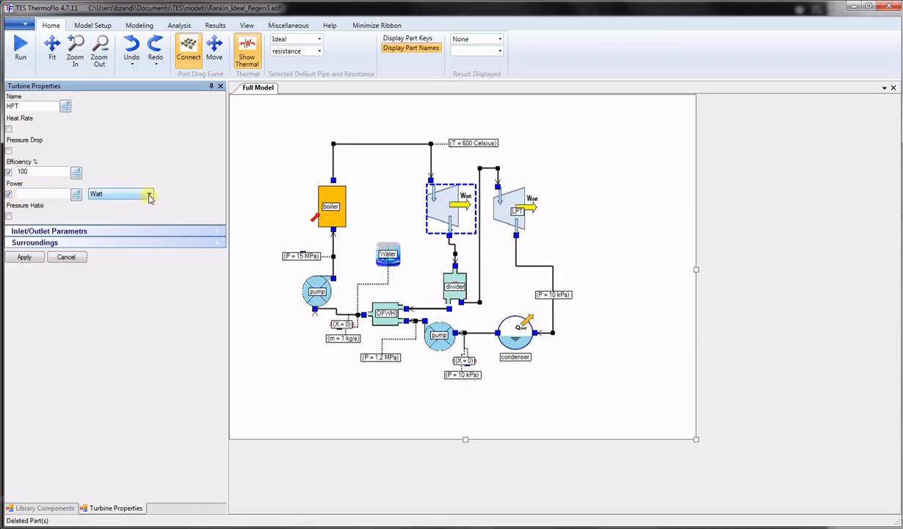
{"action": "left_click", "coordinate": [148, 194]}
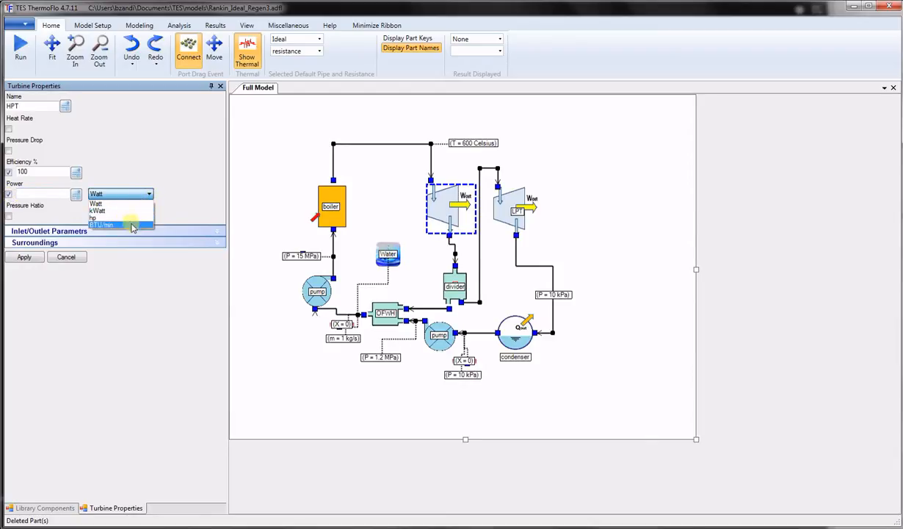
{"action": "left_click", "coordinate": [115, 203]}
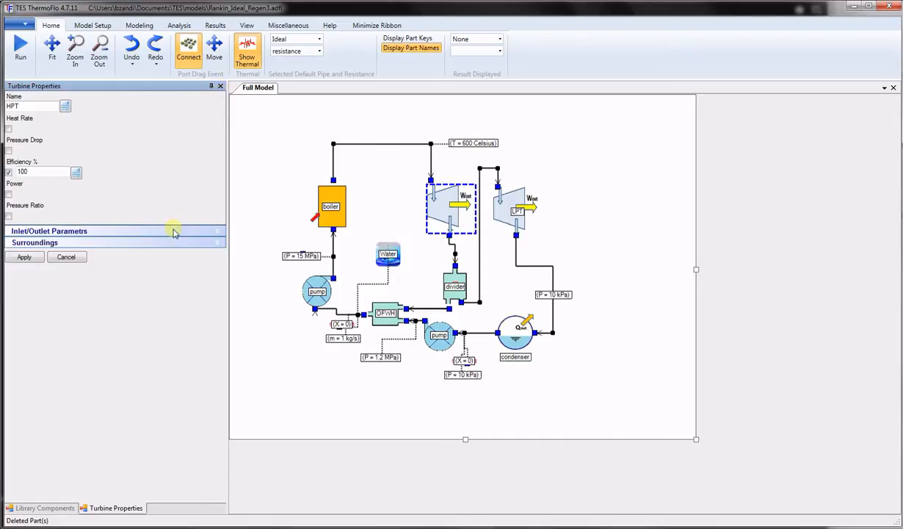
Reveal the turbine's inlet/outlet height change and cross-section area options
{"action": "left_click", "coordinate": [50, 231]}
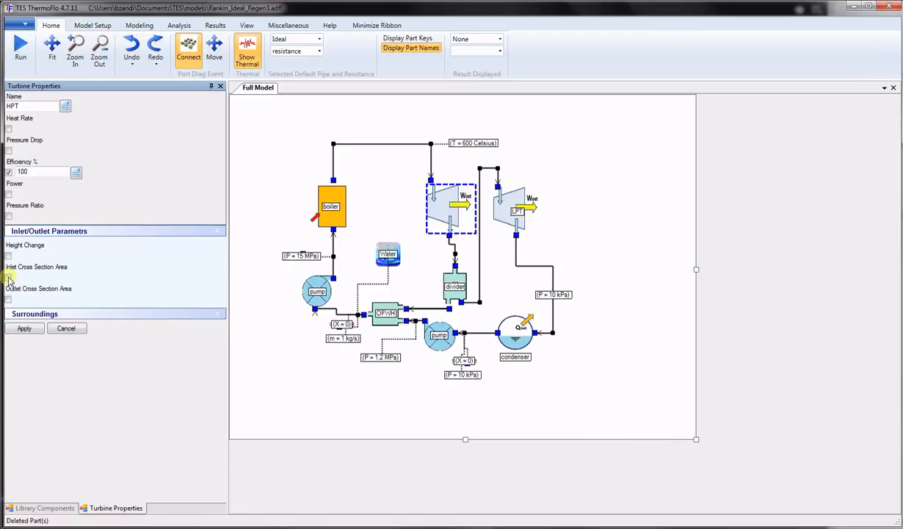
{"action": "mouse_move", "coordinate": [13, 302]}
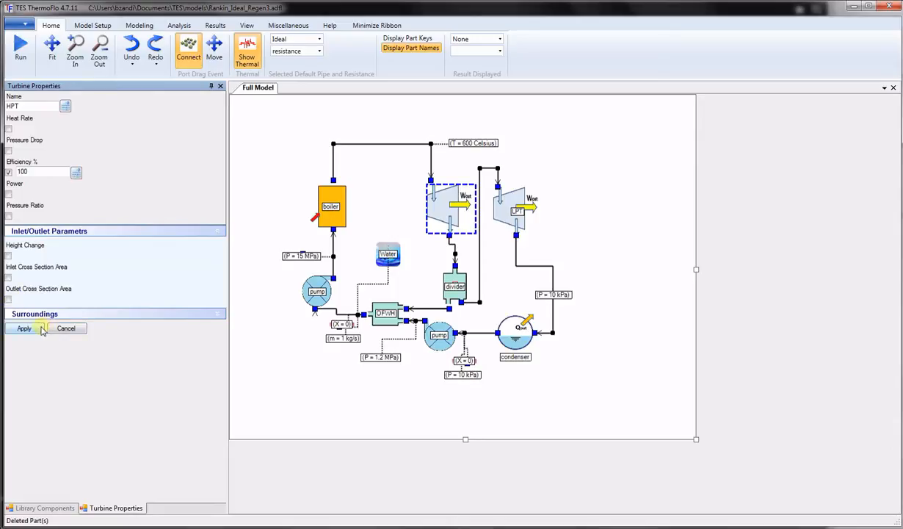
{"action": "mouse_move", "coordinate": [66, 329]}
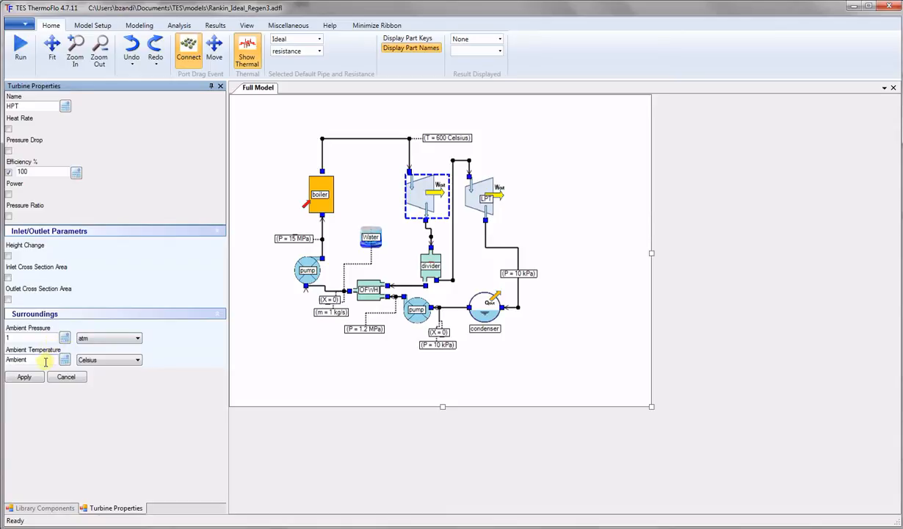
Leave the turbine form and bring up the boiler's properties instead
{"action": "left_click", "coordinate": [44, 509]}
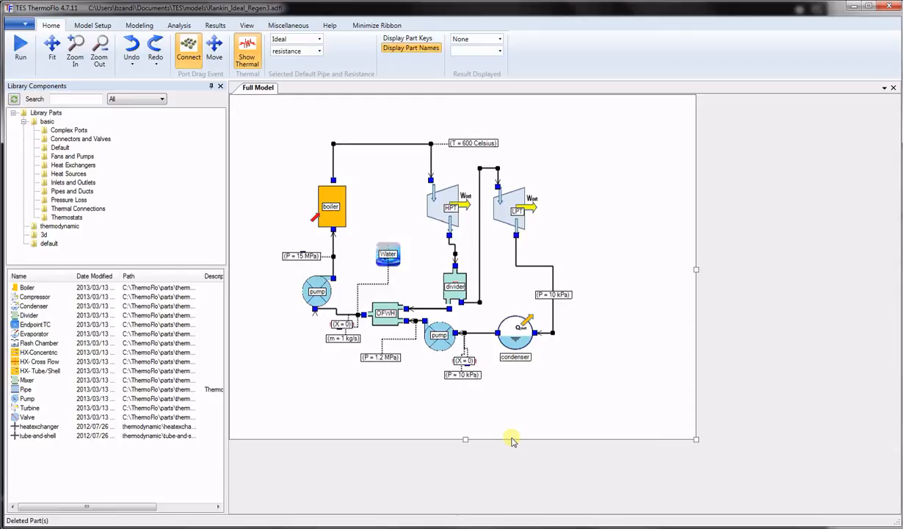
{"action": "left_click", "coordinate": [331, 205]}
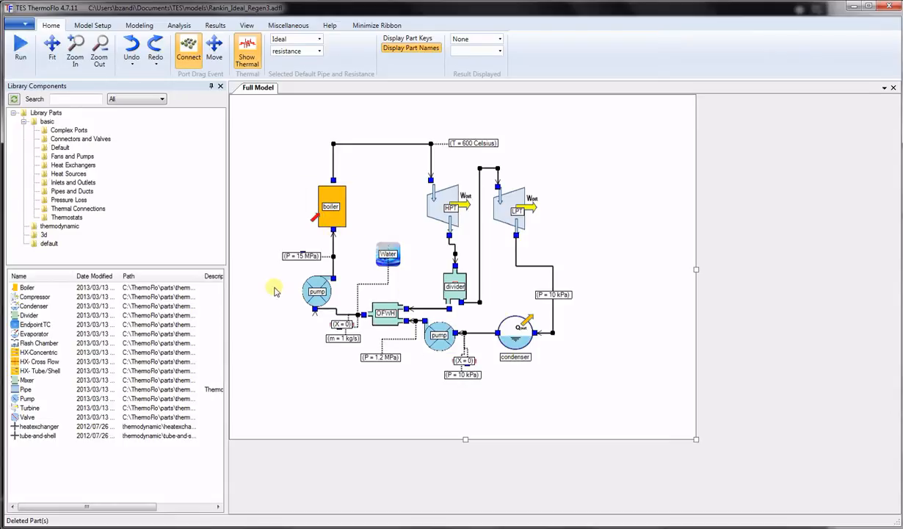
{"action": "double_click", "coordinate": [330, 206]}
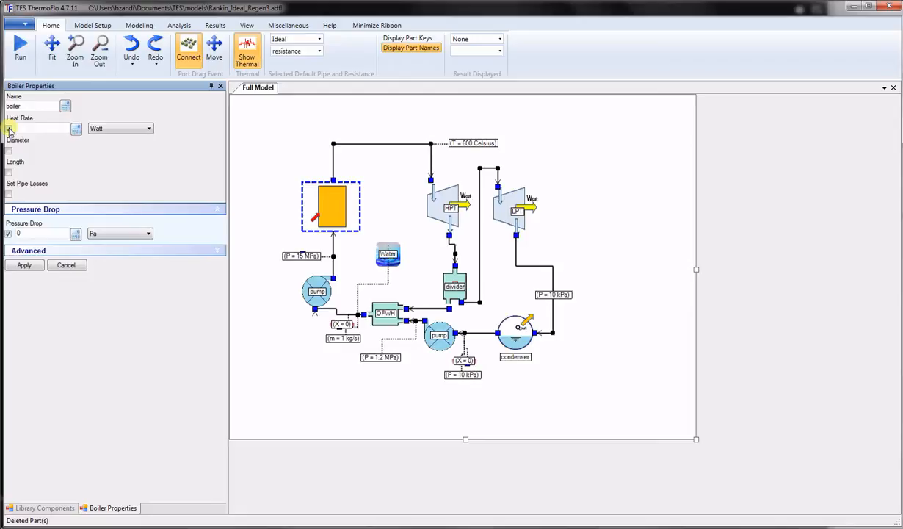
Toggle the boiler's heat-rate specification and pipe-loss options
{"action": "left_click", "coordinate": [9, 130]}
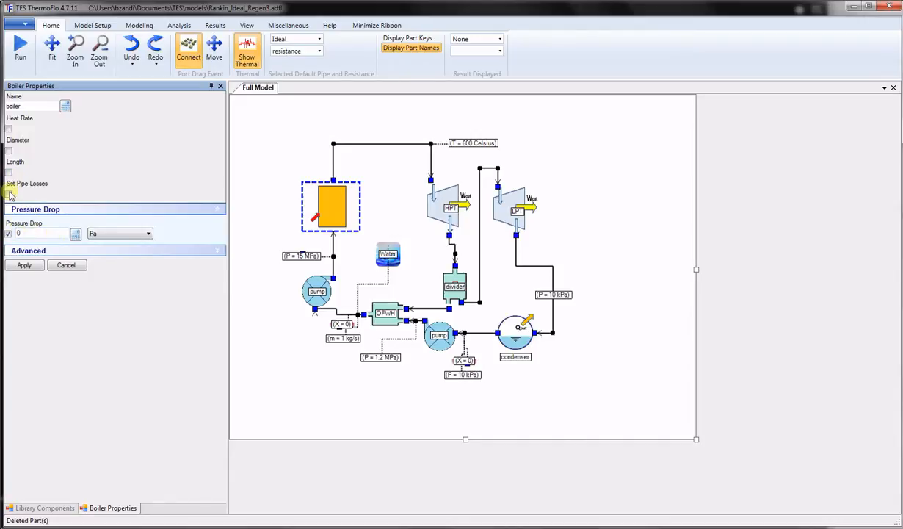
{"action": "left_click", "coordinate": [9, 191]}
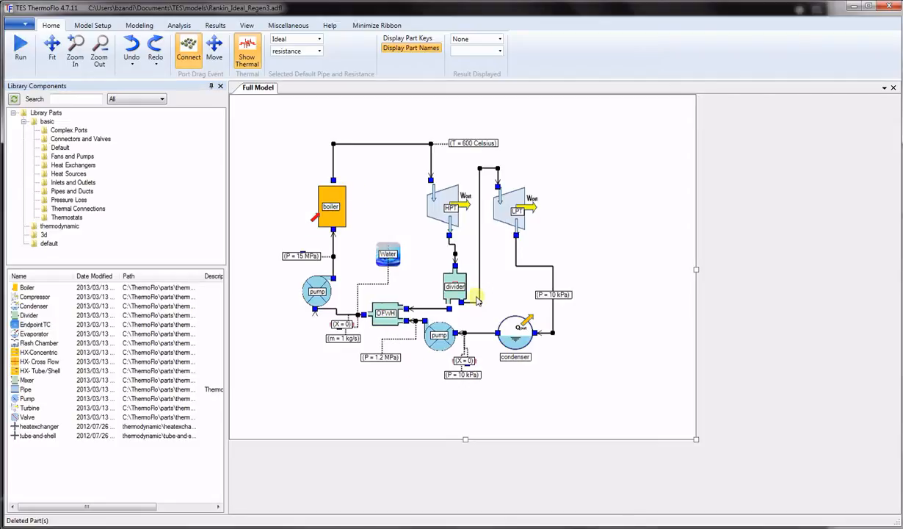
{"action": "mouse_move", "coordinate": [471, 299]}
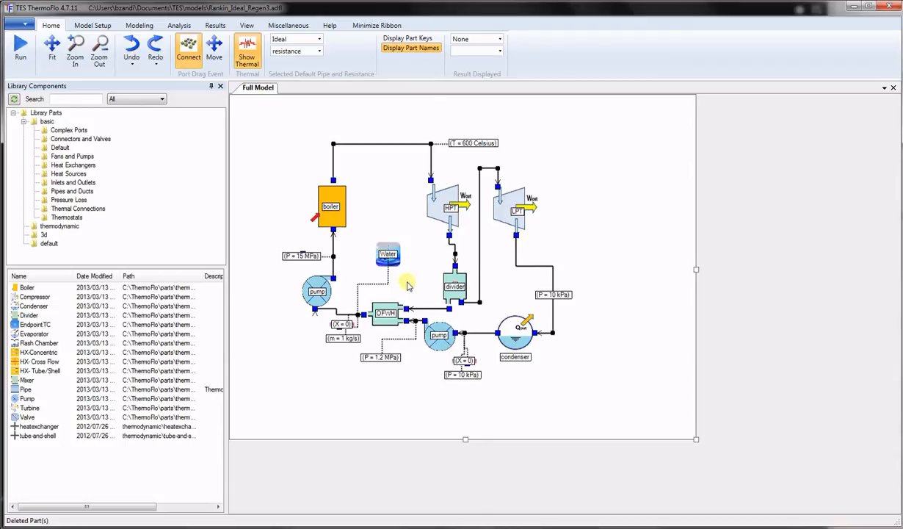
Load the simple inlet–pipe–outlet example model
{"action": "left_click", "coordinate": [454, 285]}
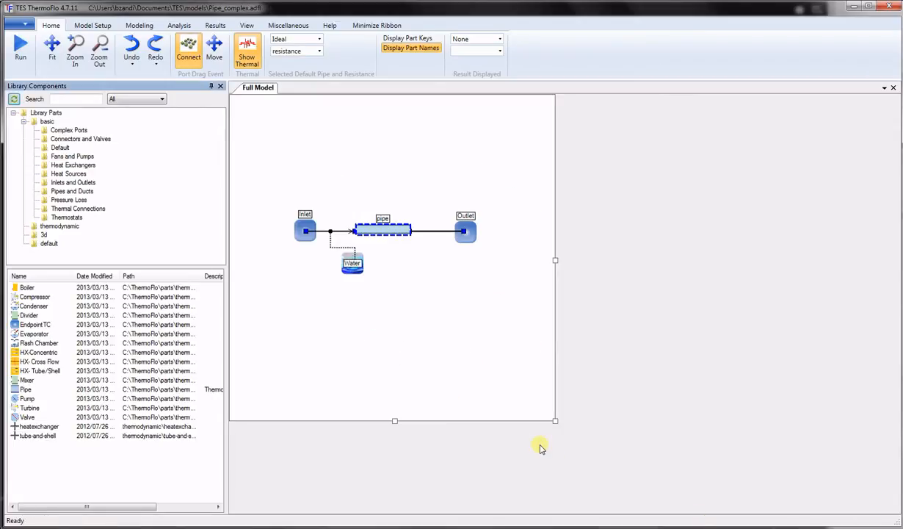
Bring up the pipe's properties showing 5 cm diameter and 1000 m length
{"action": "left_click", "coordinate": [382, 229]}
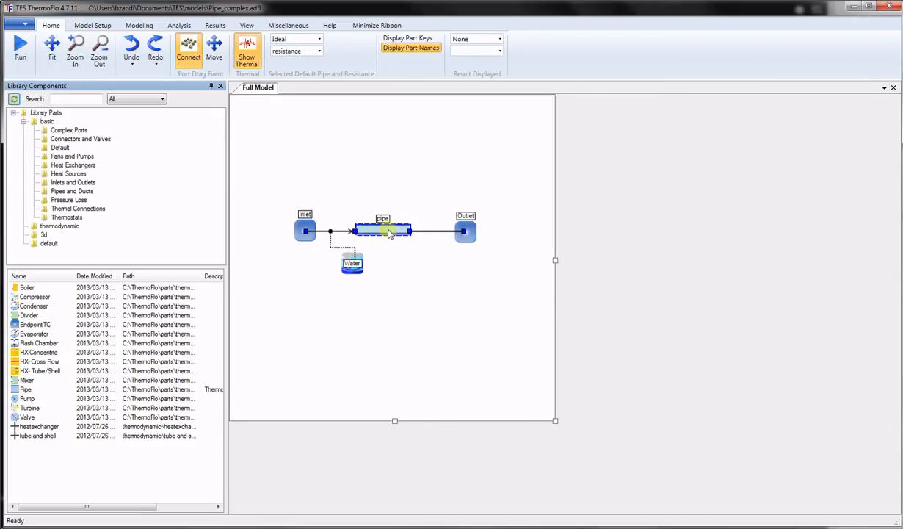
{"action": "double_click", "coordinate": [382, 231]}
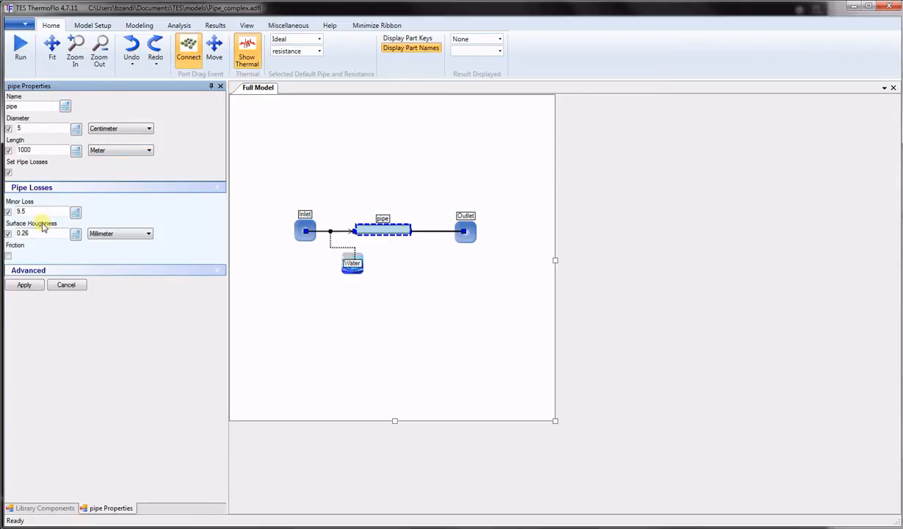
Try the fixed pressure-drop option, then return to modelling pipe losses
{"action": "left_click", "coordinate": [9, 173]}
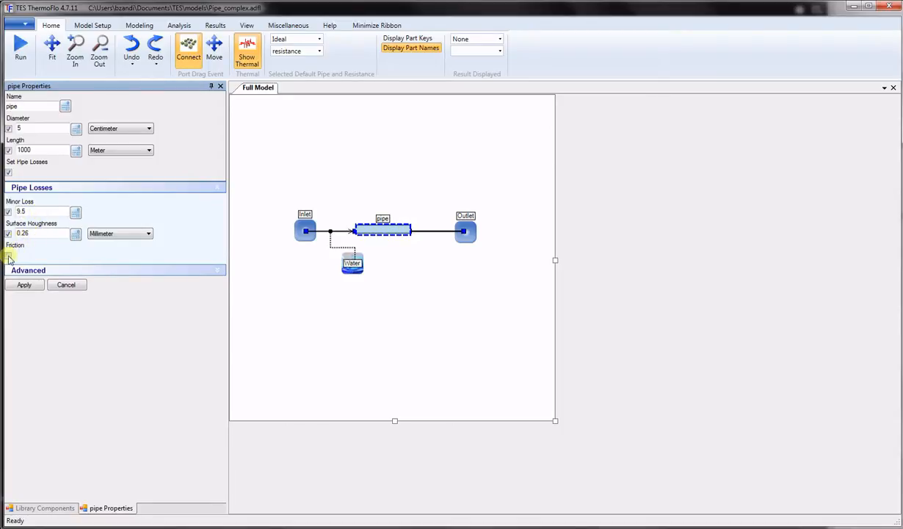
{"action": "left_click", "coordinate": [9, 173]}
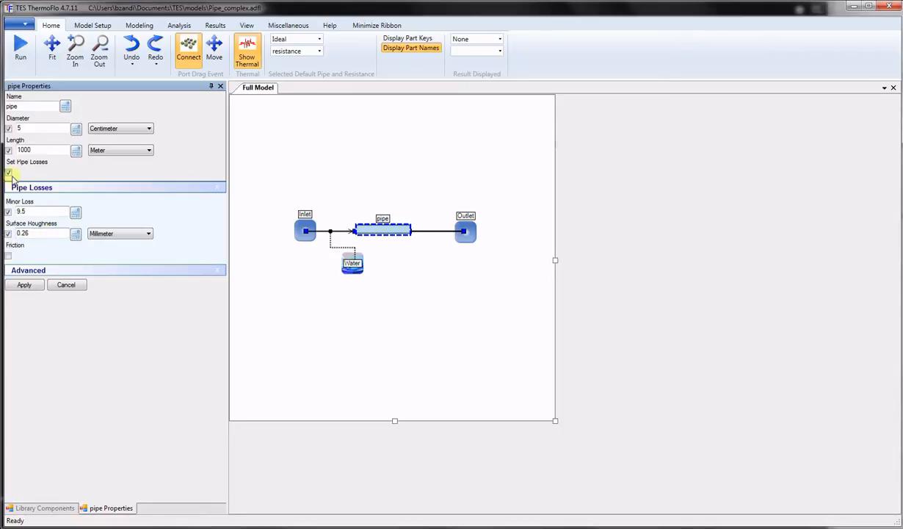
{"action": "left_click", "coordinate": [9, 171]}
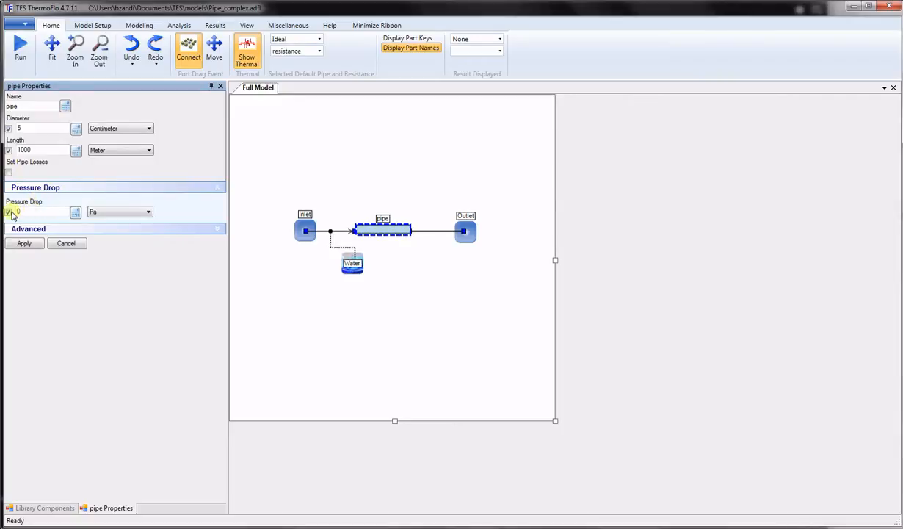
{"action": "left_click", "coordinate": [36, 212]}
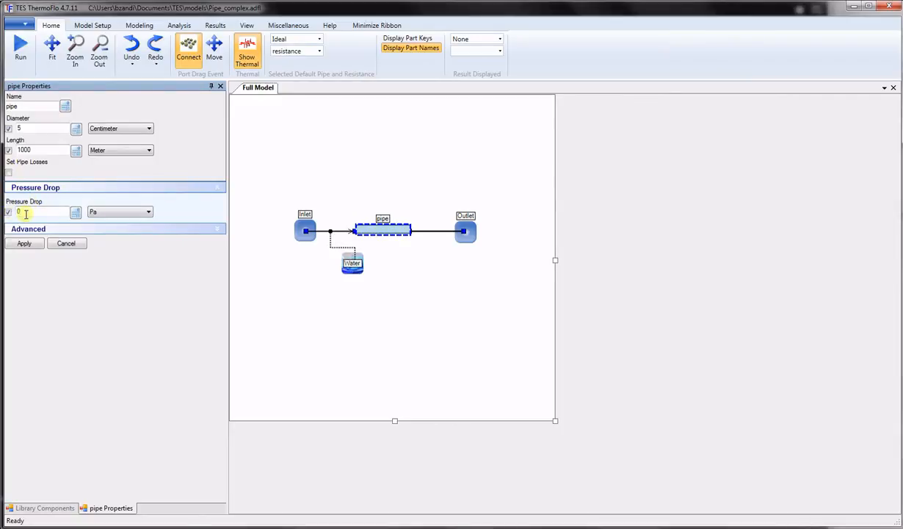
{"action": "left_click", "coordinate": [9, 172]}
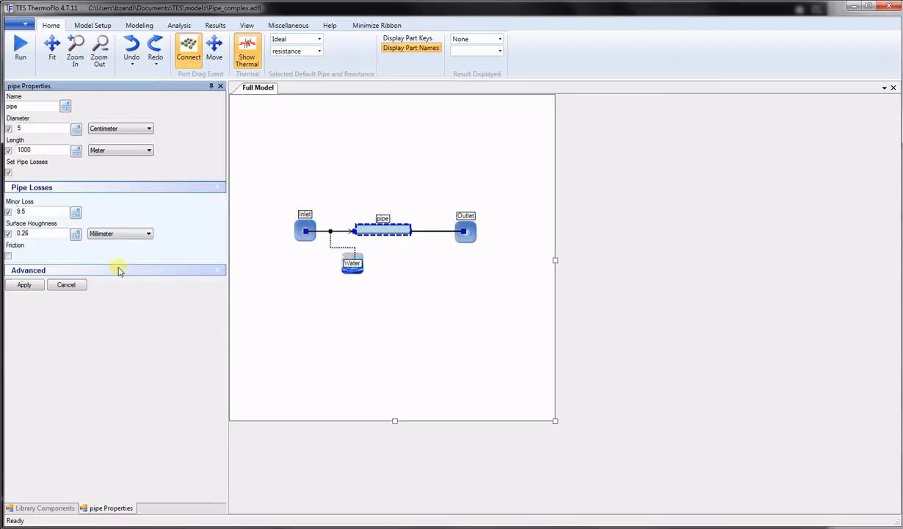
Expand the pipe's Advanced section showing heat rate 0 W, pump efficiency 80, height change 100 m
{"action": "left_click", "coordinate": [115, 270]}
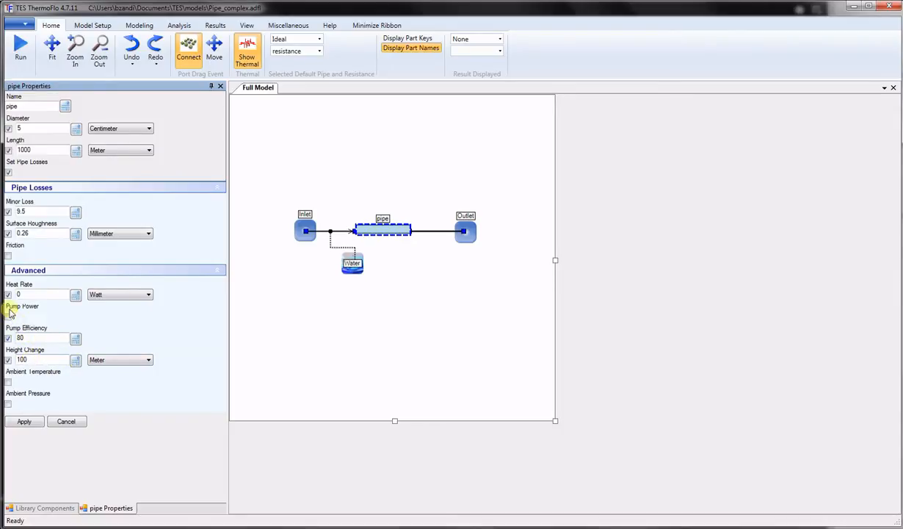
{"action": "mouse_move", "coordinate": [59, 387]}
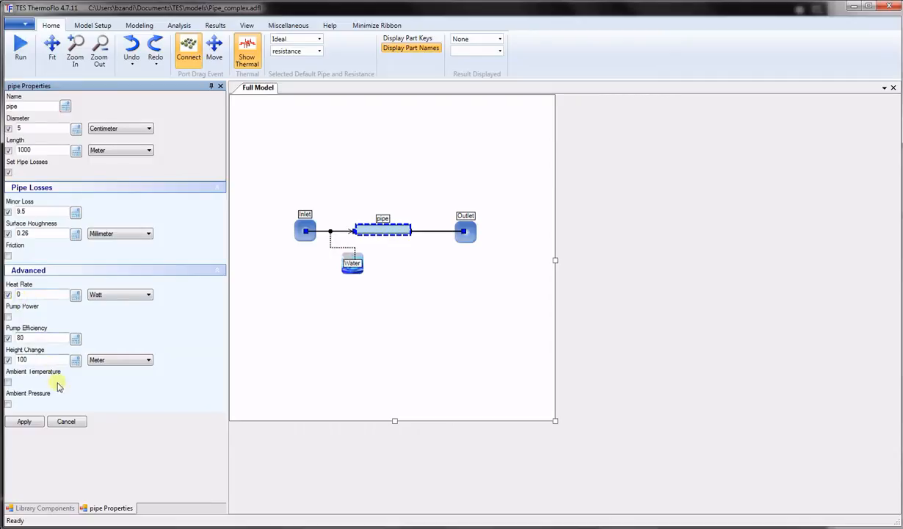
{"action": "mouse_move", "coordinate": [67, 420]}
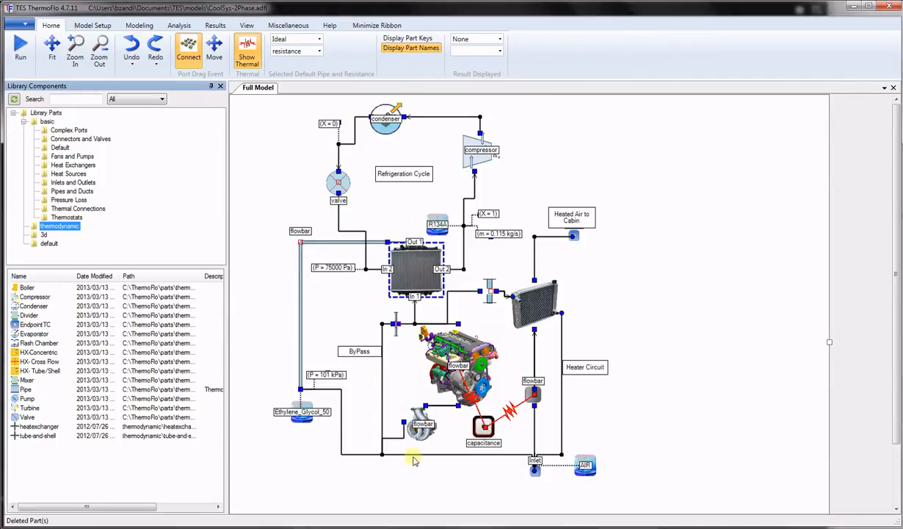
{"action": "mouse_move", "coordinate": [429, 169]}
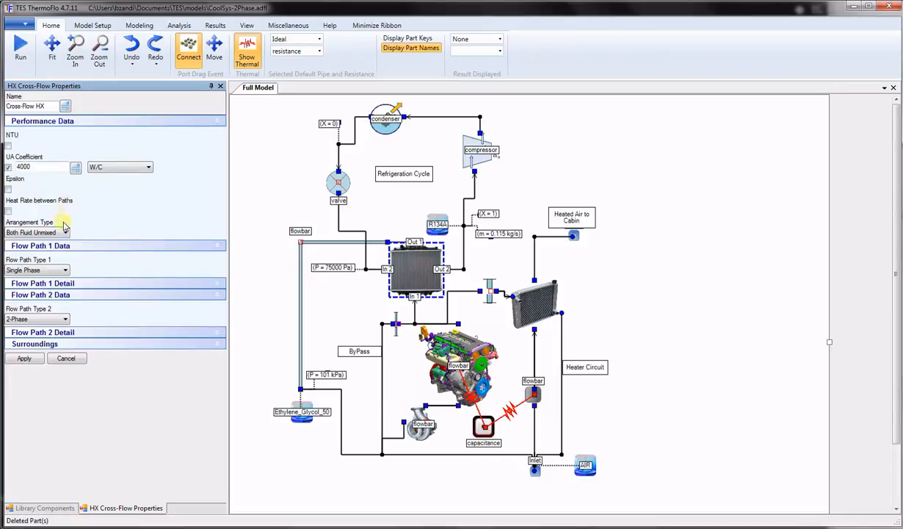
Check the flow arrangement types and keep Both Fluid Unmixed
{"action": "left_click", "coordinate": [65, 232]}
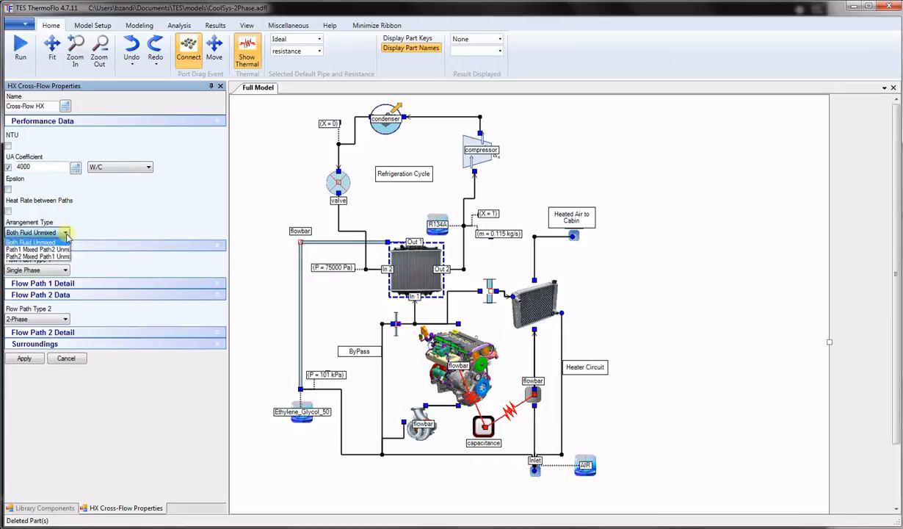
{"action": "left_click", "coordinate": [38, 242]}
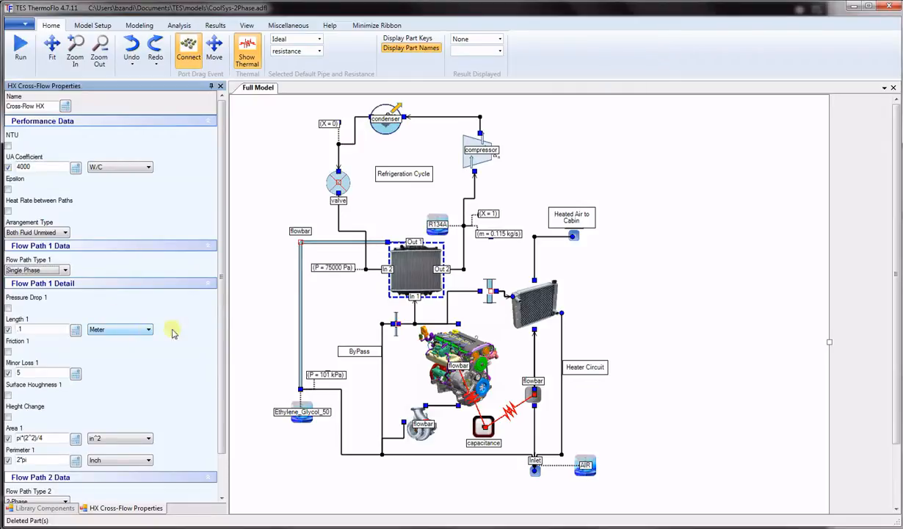
Review flow path 1 details (1 m length, minor loss 5) and close the form
{"action": "scroll", "scroll_direction": "down", "scroll_amount": 3}
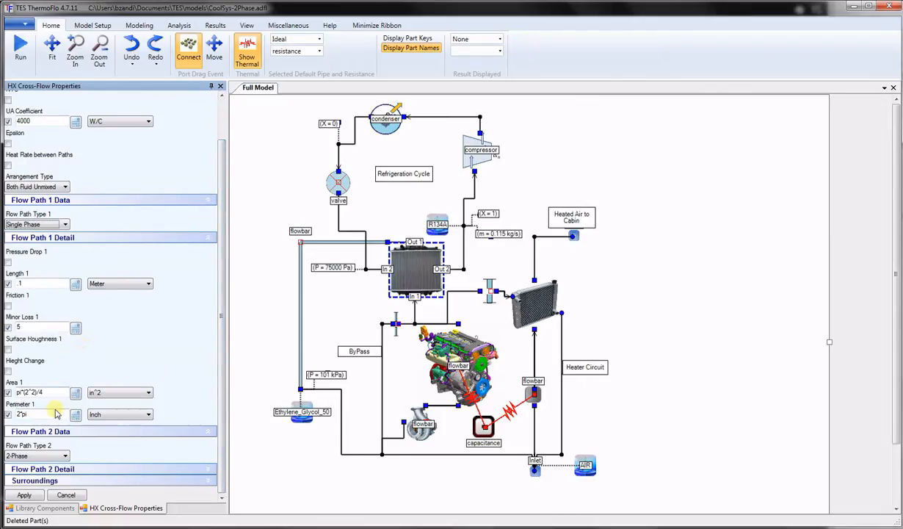
{"action": "left_click", "coordinate": [39, 508]}
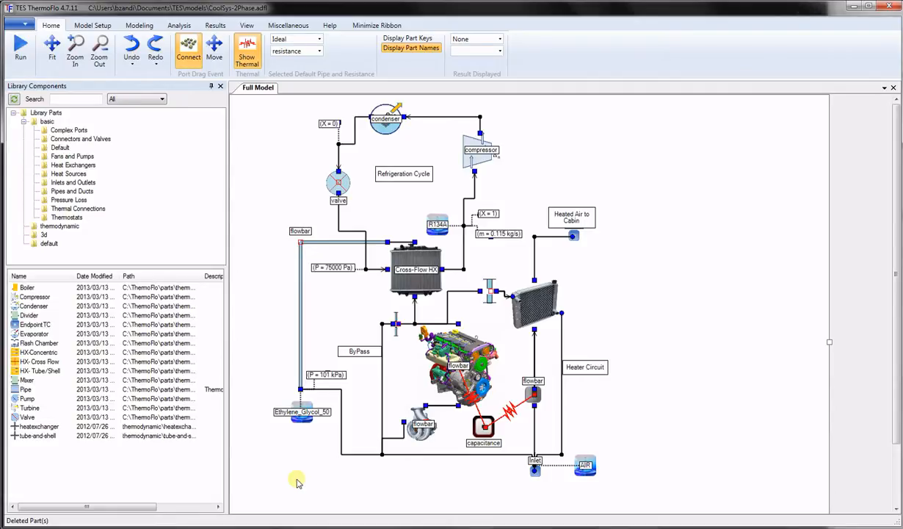